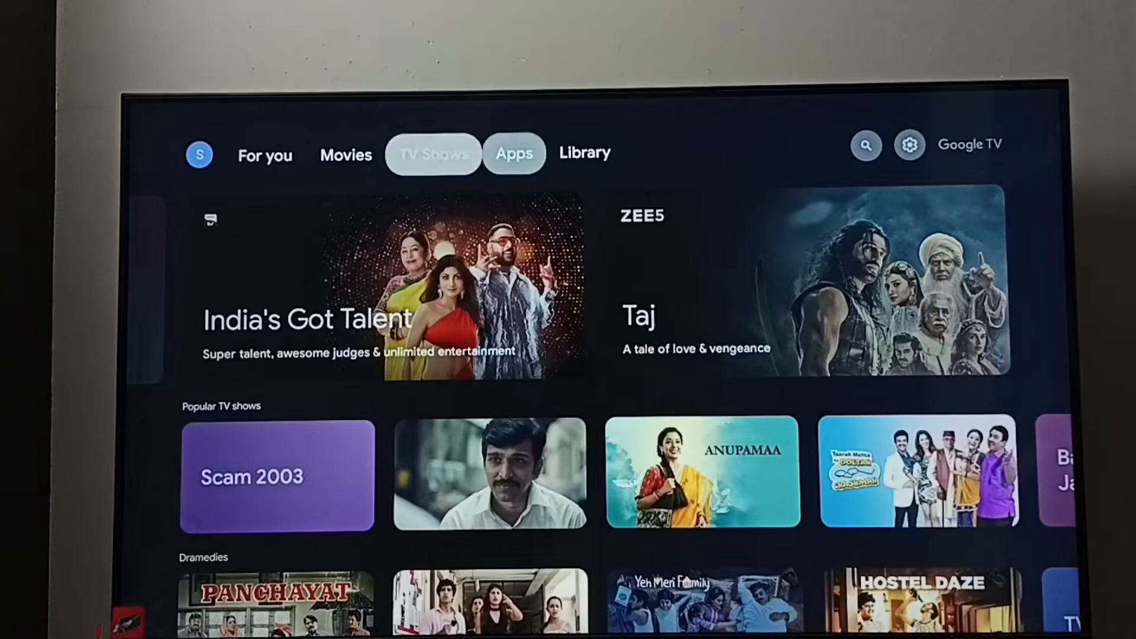
Step: Select the gear icon on the Google TV home screen to open Settings
left_click(910, 145)
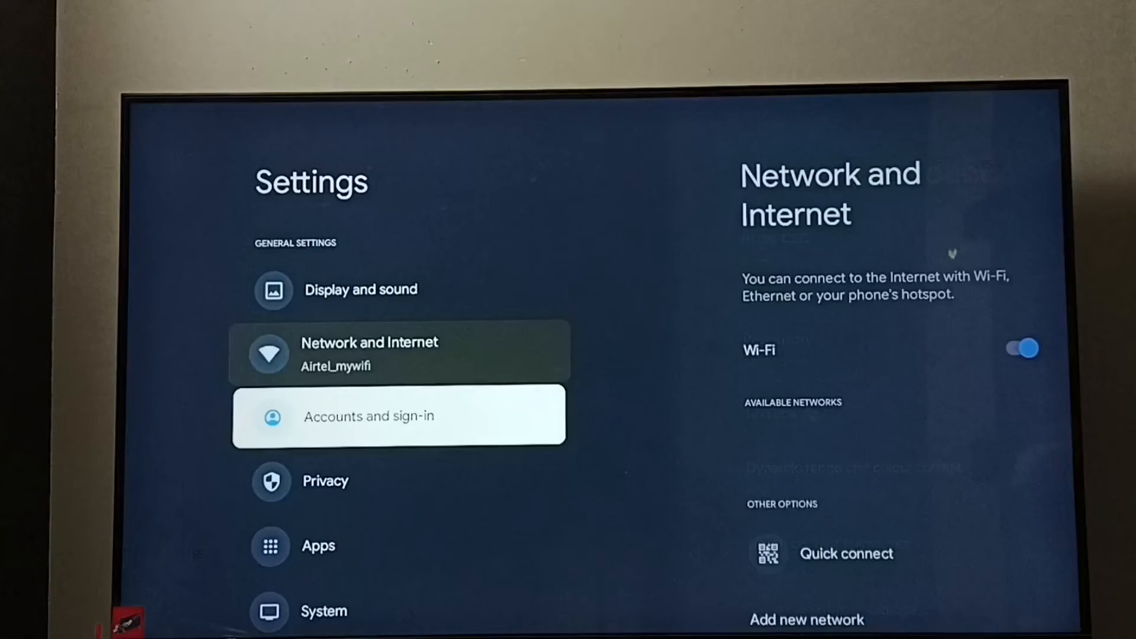
Step: Scroll down in Apps settings and select Manage updates
scroll("down", 3)
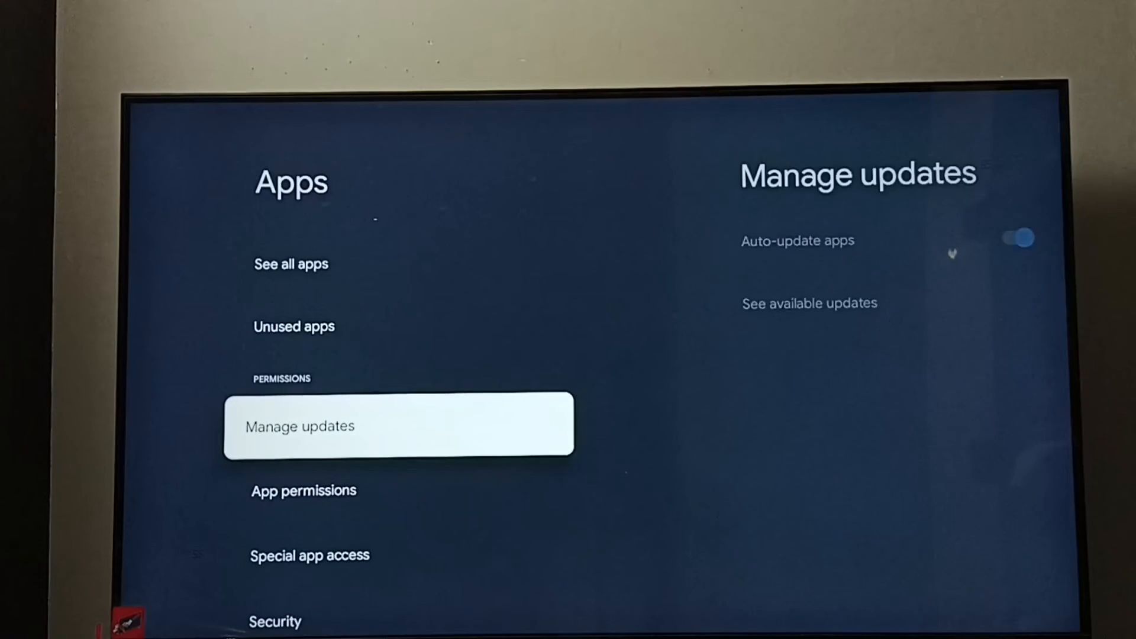
left_click(397, 425)
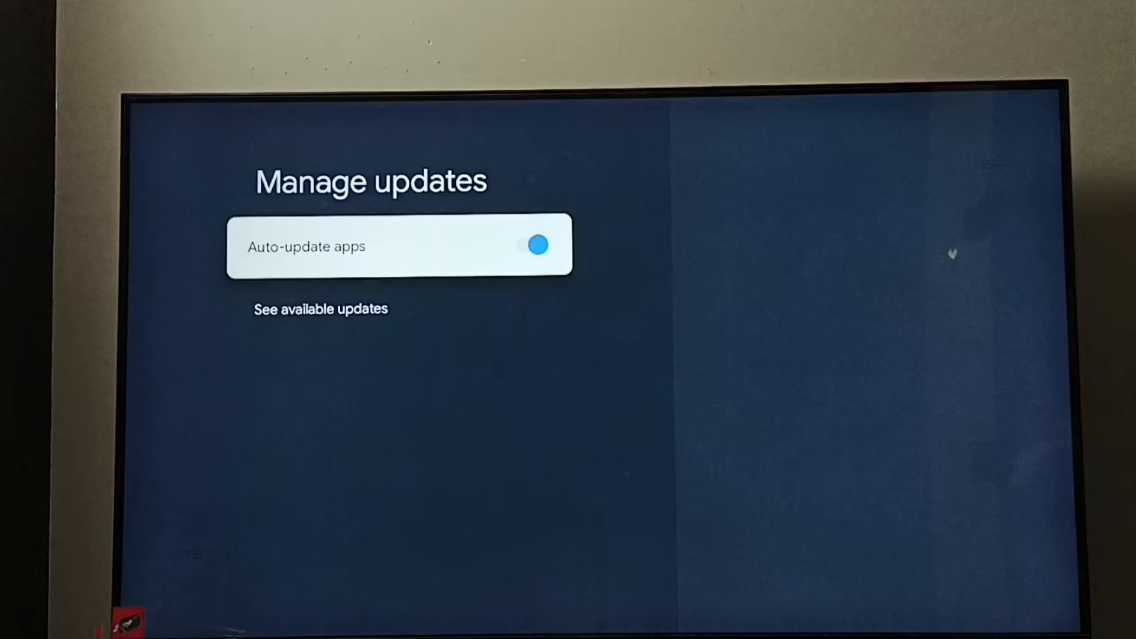
Step: Switch the Auto-update apps toggle off
left_click(522, 245)
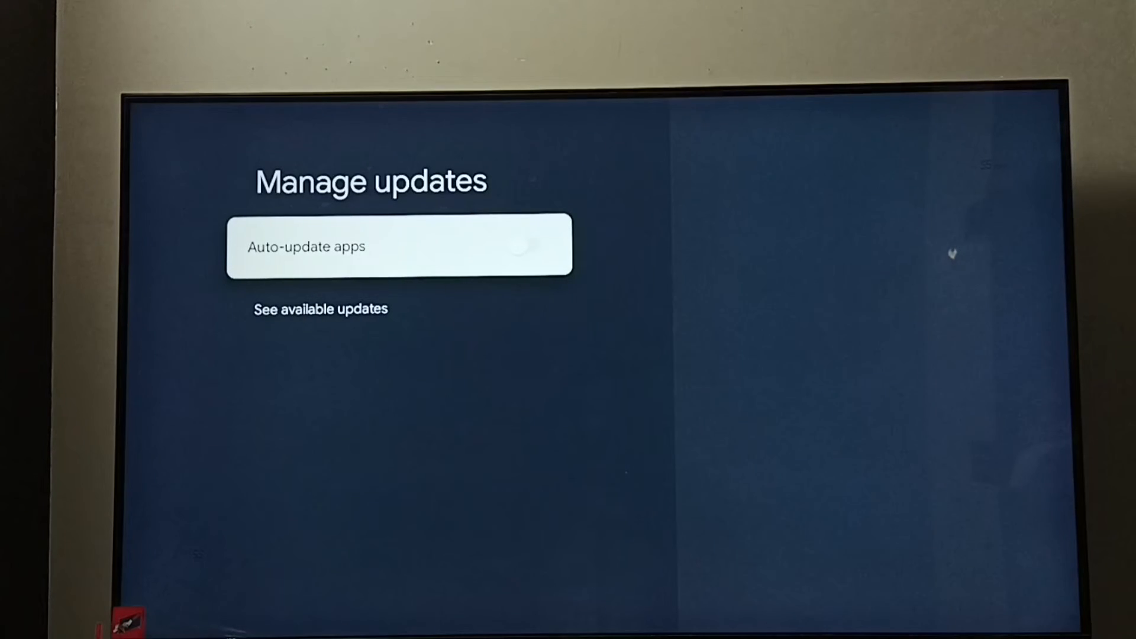
Step: Switch Auto-update apps back on and view available updates, which shows none
left_click(536, 245)
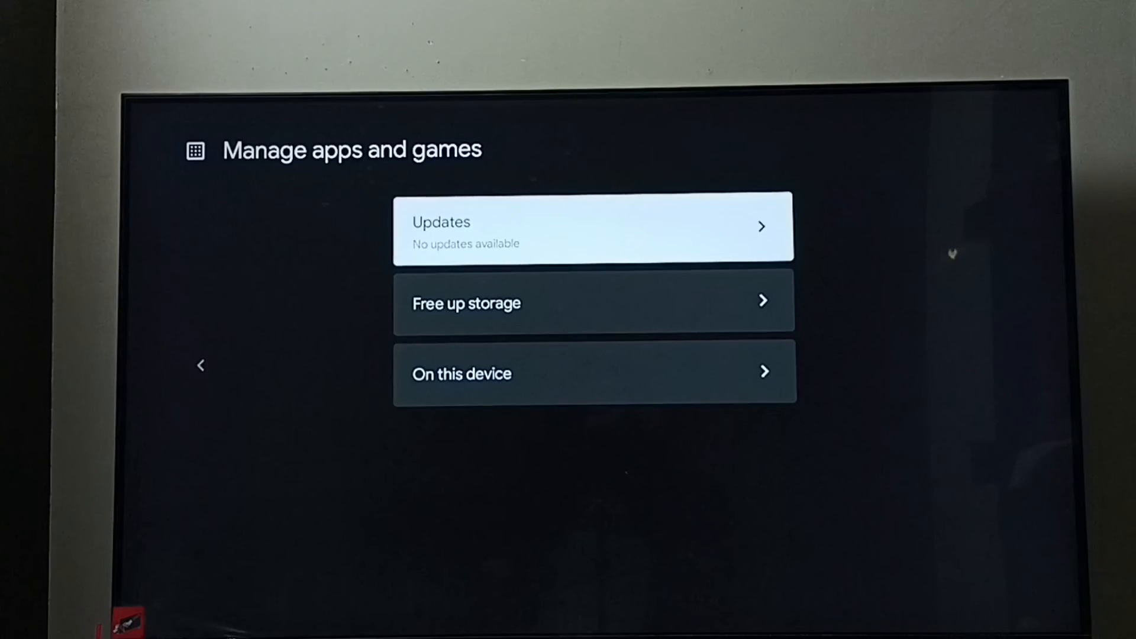
Step: Go back from Manage apps and games to the Manage updates page
left_click(593, 225)
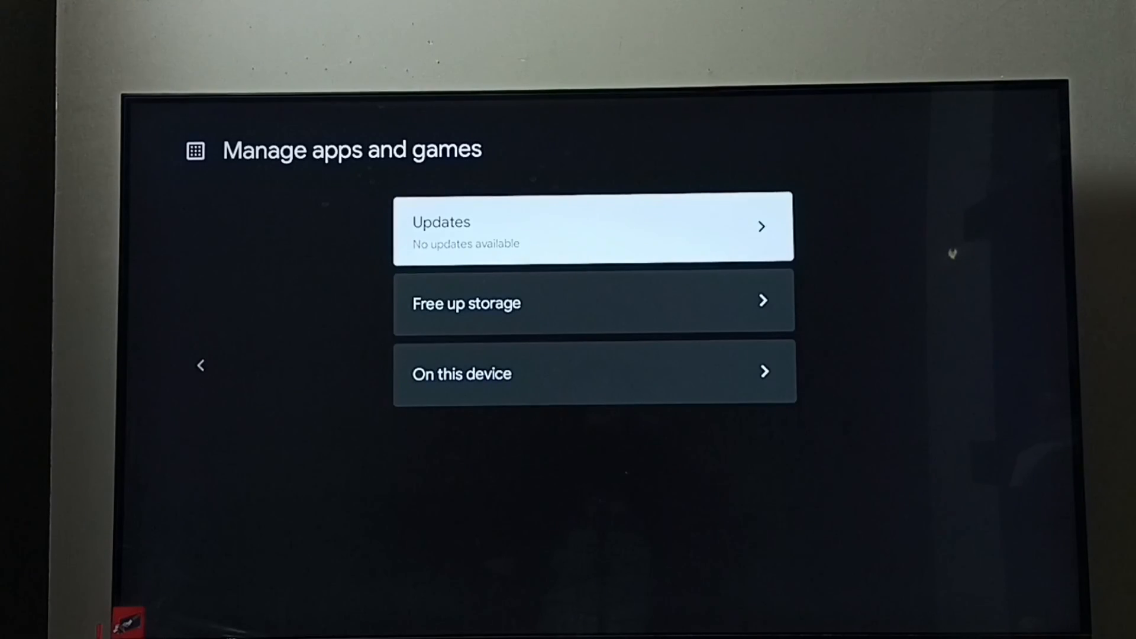
left_click(593, 226)
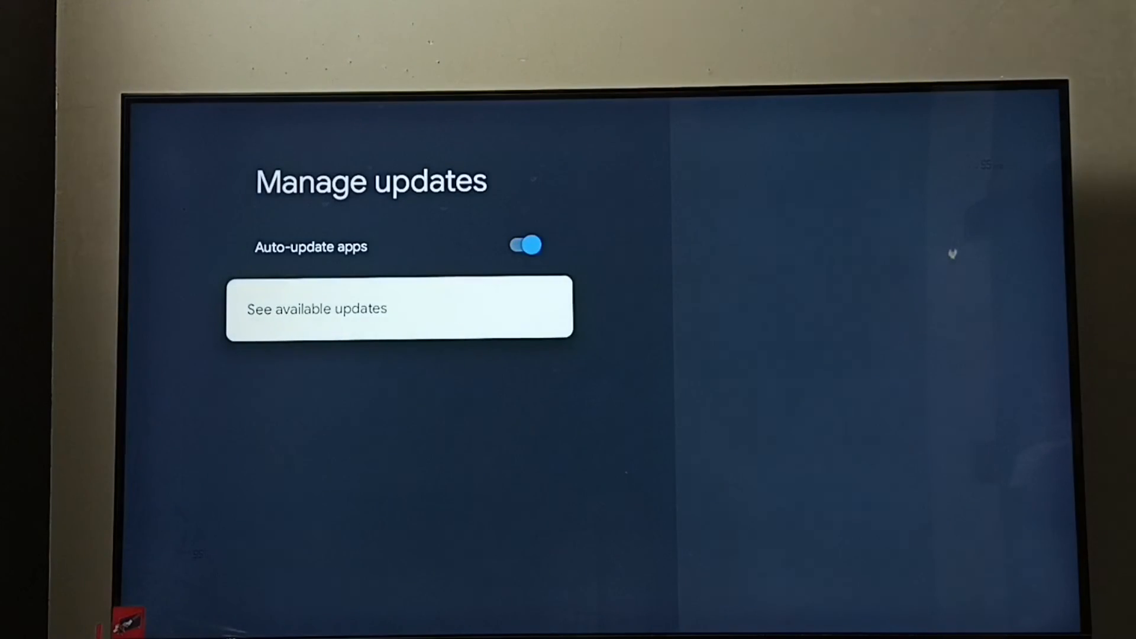